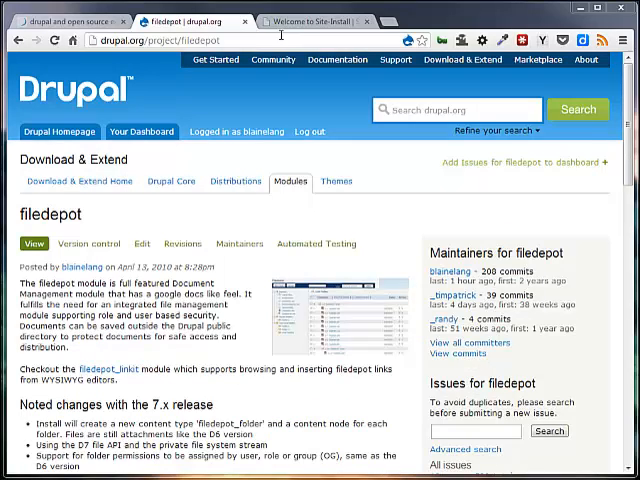
# - Review the Filedepot project page requirements alongside the local site's Modules list
pyautogui.click(310, 20)
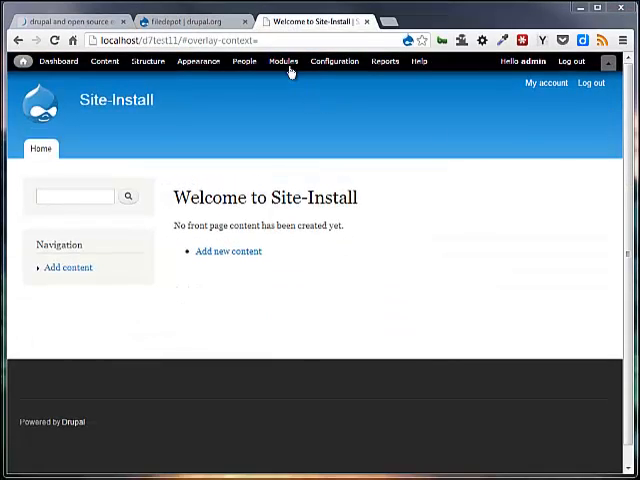
pyautogui.click(284, 60)
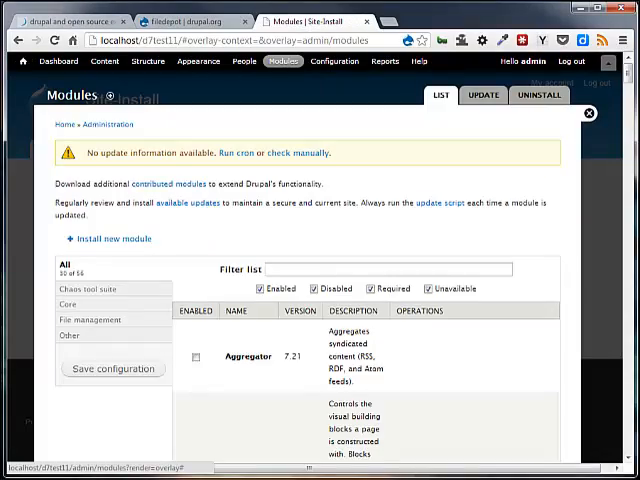
pyautogui.click(176, 20)
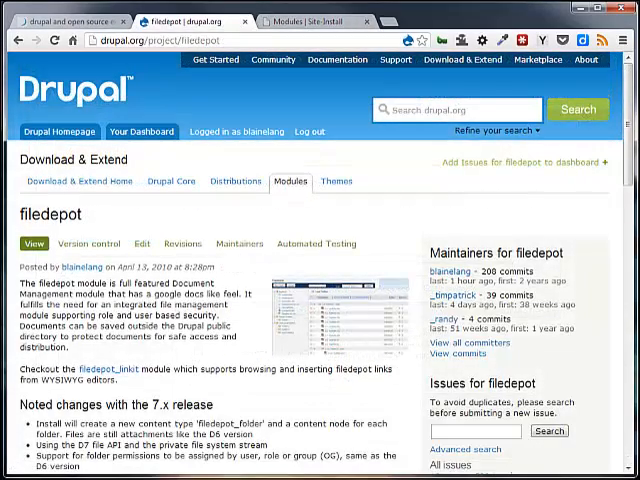
pyautogui.scroll(-3)
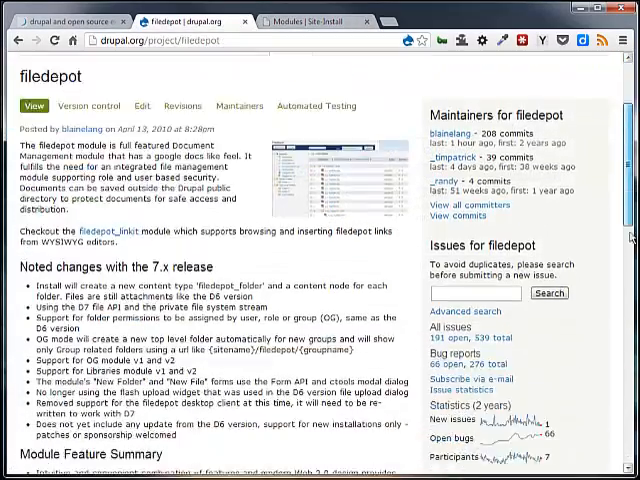
pyautogui.scroll(-3)
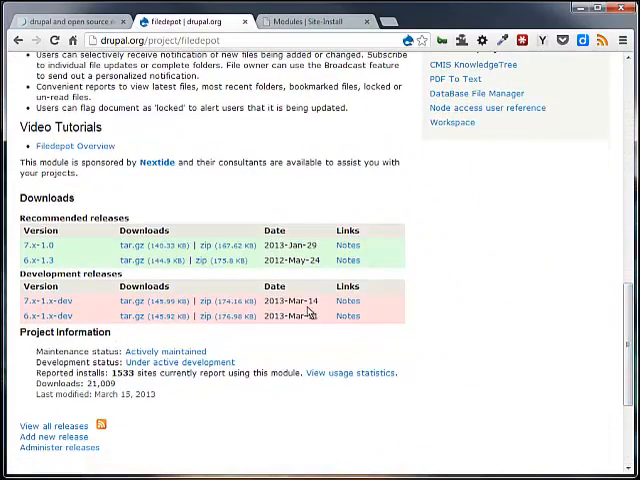
pyautogui.moveTo(64, 252)
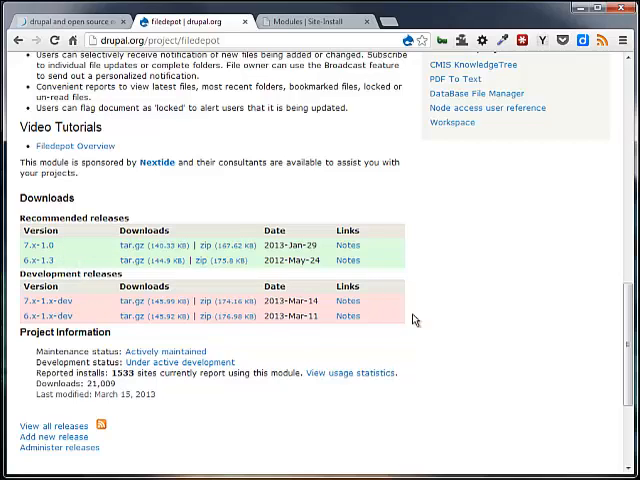
pyautogui.scroll(3)
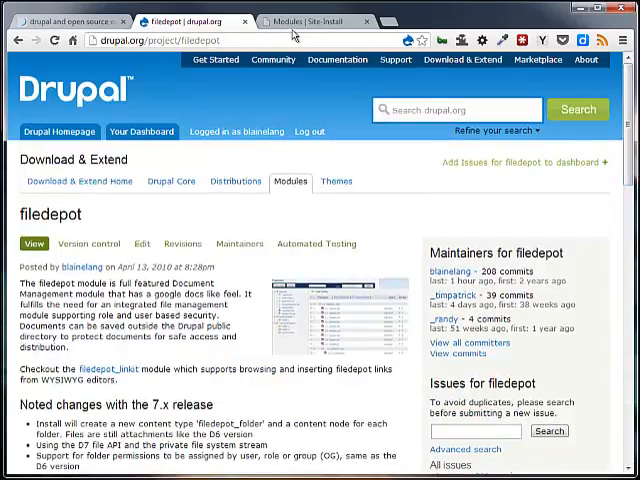
# - Enable Filedepot and agree to also enable Libraries and Chaos tools
pyautogui.click(310, 20)
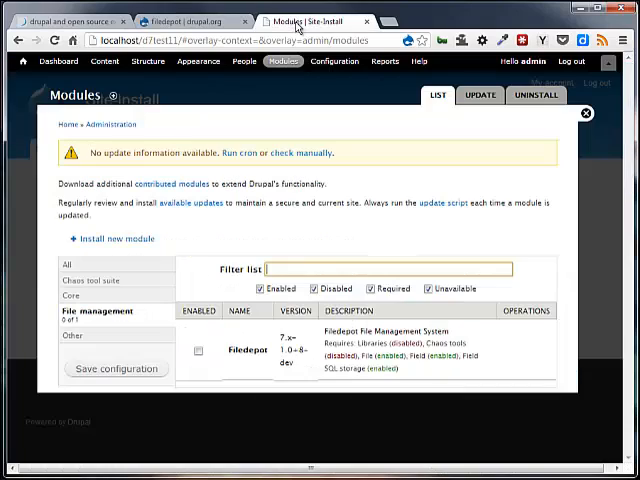
pyautogui.click(196, 350)
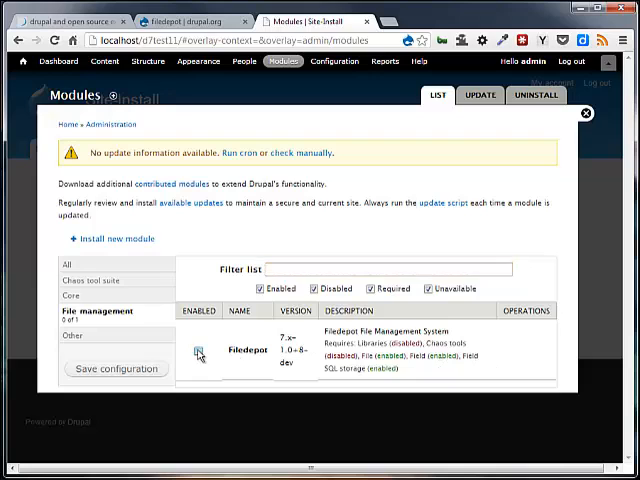
pyautogui.click(196, 352)
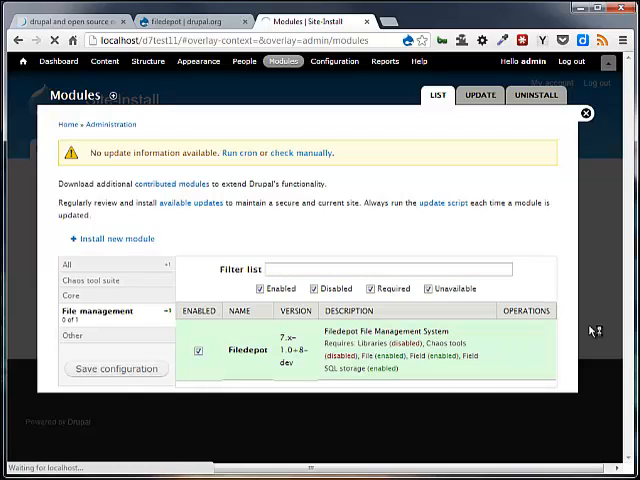
pyautogui.moveTo(244, 232)
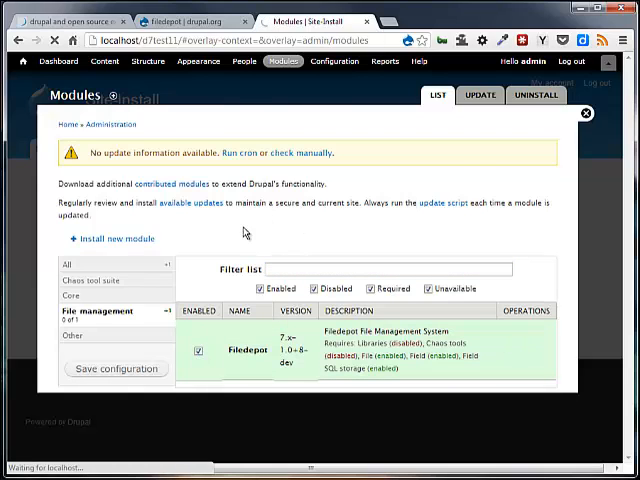
pyautogui.click(116, 368)
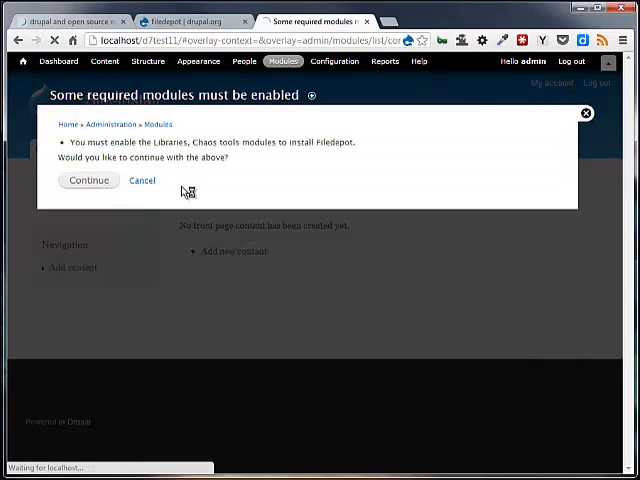
pyautogui.click(88, 180)
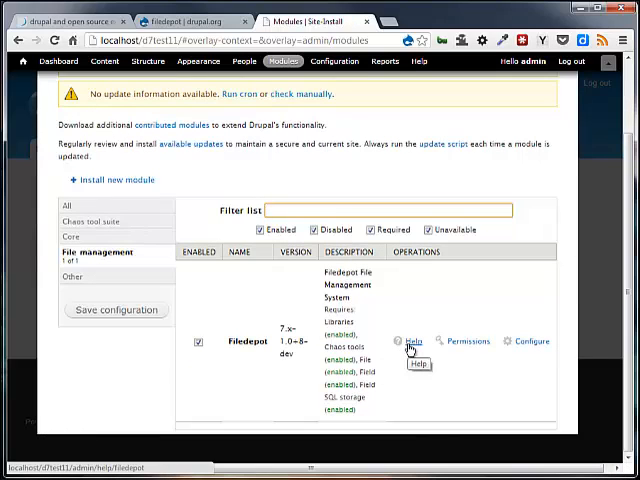
# - Read Filedepot's help page section on installing the required JavaScript libraries
pyautogui.click(412, 340)
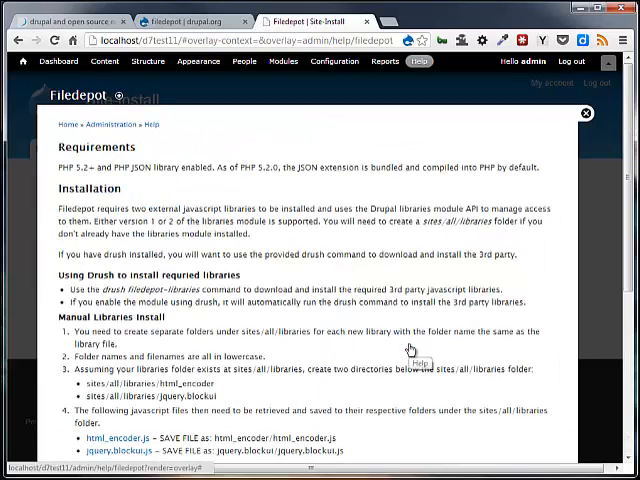
pyautogui.scroll(-3)
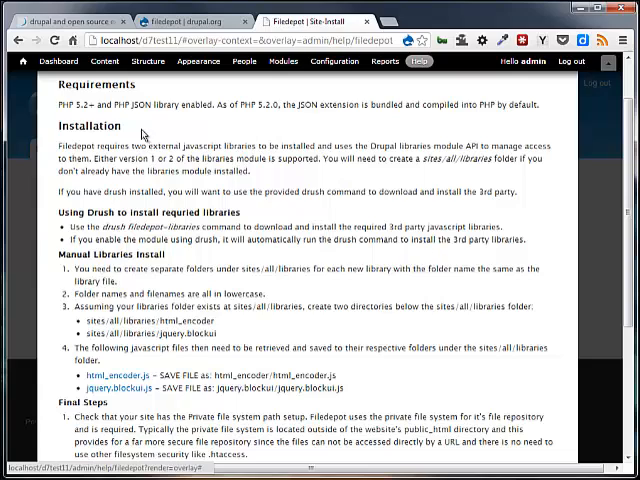
pyautogui.moveTo(148, 132)
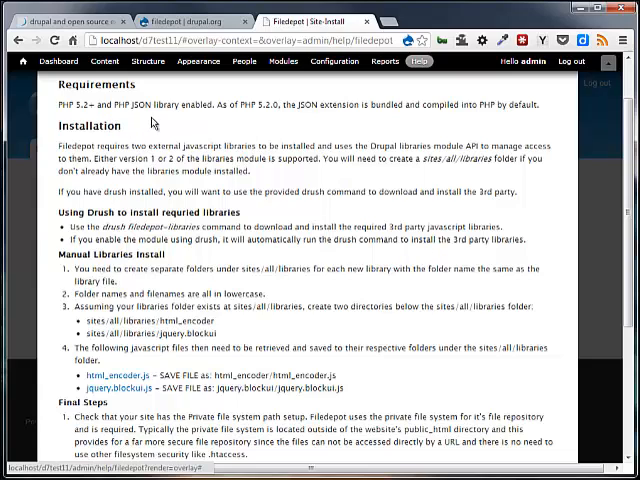
pyautogui.moveTo(312, 124)
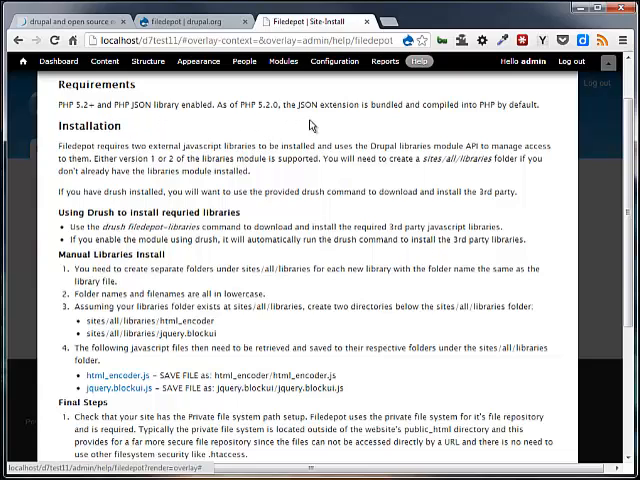
pyautogui.moveTo(364, 132)
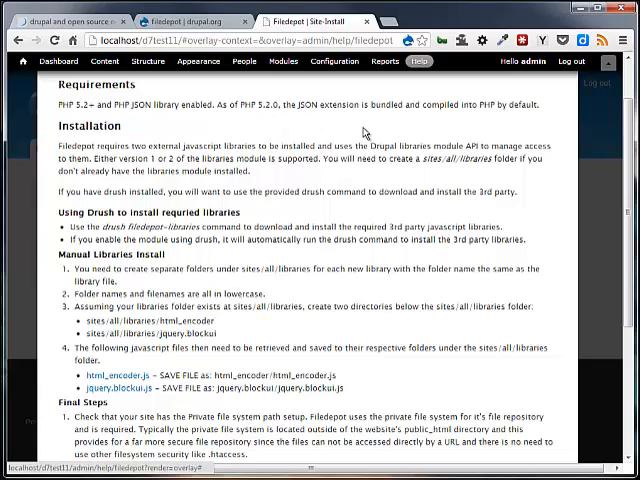
pyautogui.moveTo(290, 128)
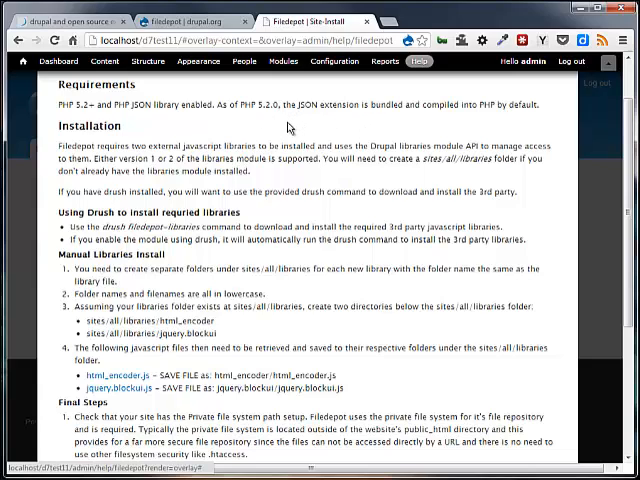
pyautogui.moveTo(276, 124)
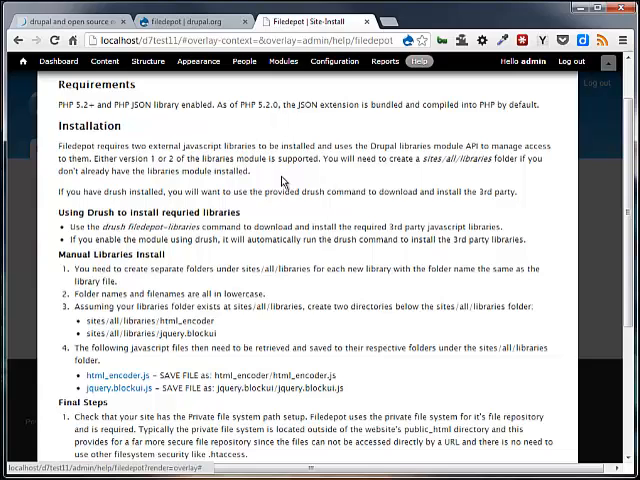
pyautogui.moveTo(230, 344)
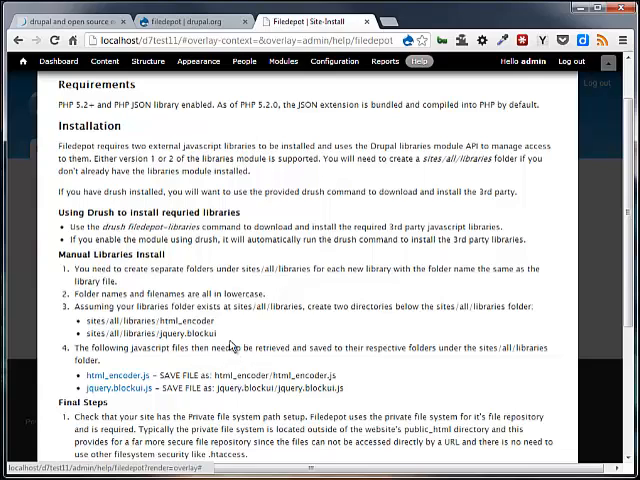
pyautogui.moveTo(228, 344)
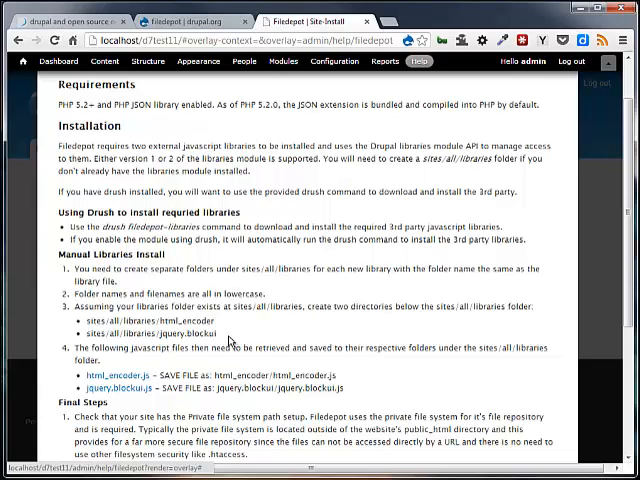
pyautogui.moveTo(230, 344)
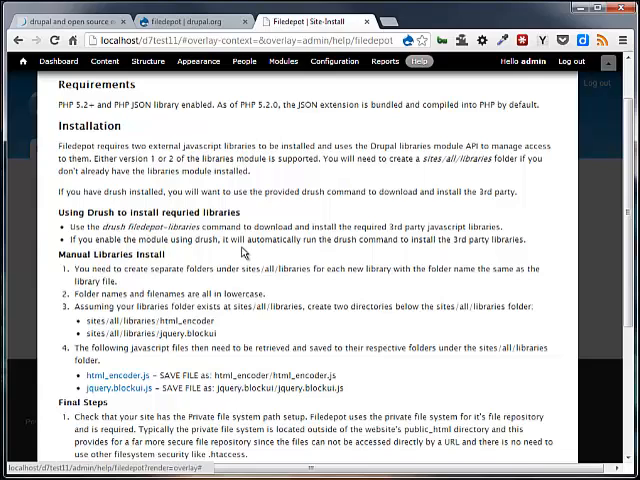
pyautogui.moveTo(248, 250)
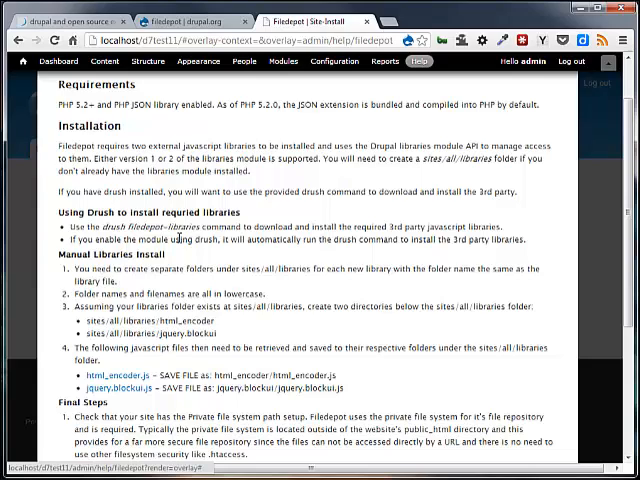
pyautogui.moveTo(178, 244)
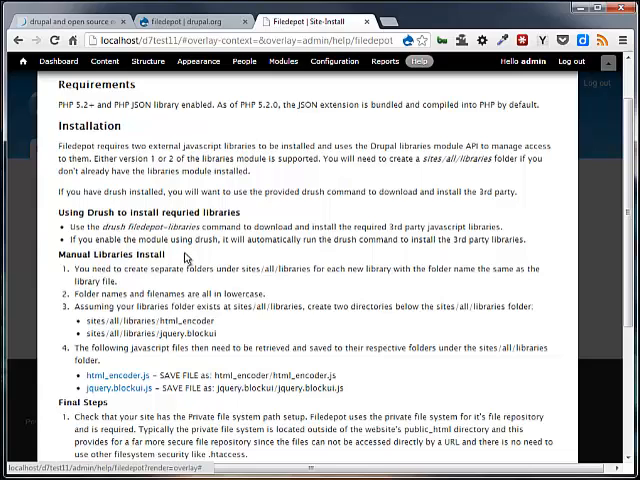
pyautogui.moveTo(188, 258)
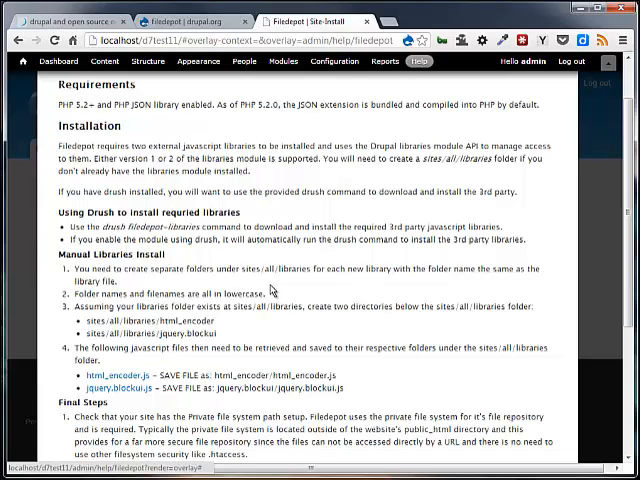
pyautogui.moveTo(270, 292)
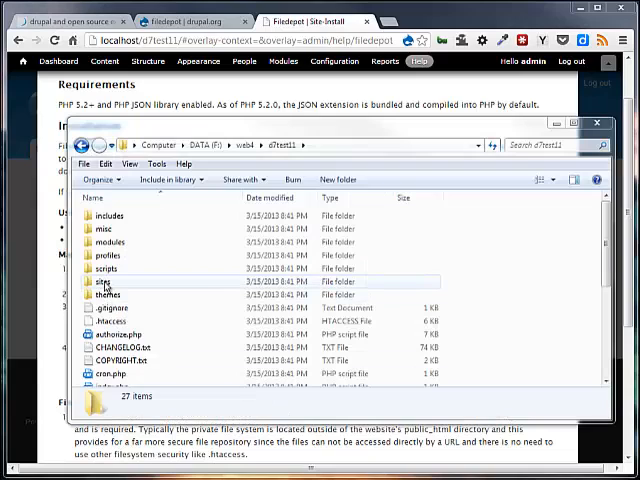
# - Create a 'libraries' folder under sites/all and return to the installation notes
pyautogui.doubleClick(104, 284)
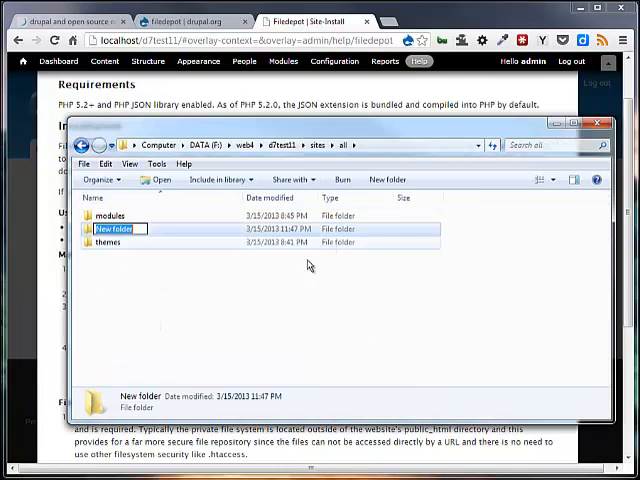
pyautogui.write('libraries')
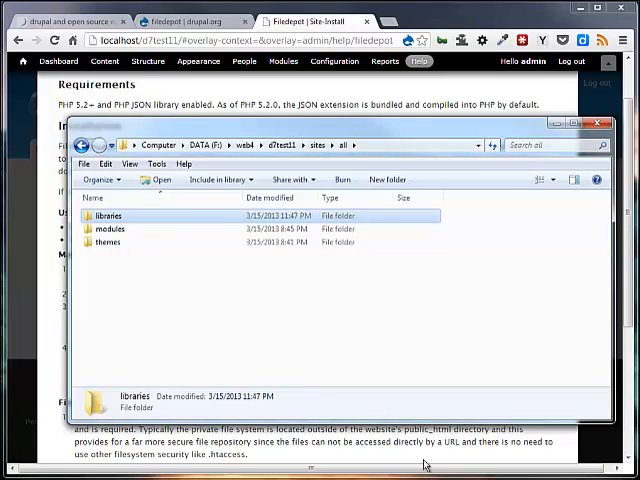
pyautogui.click(596, 122)
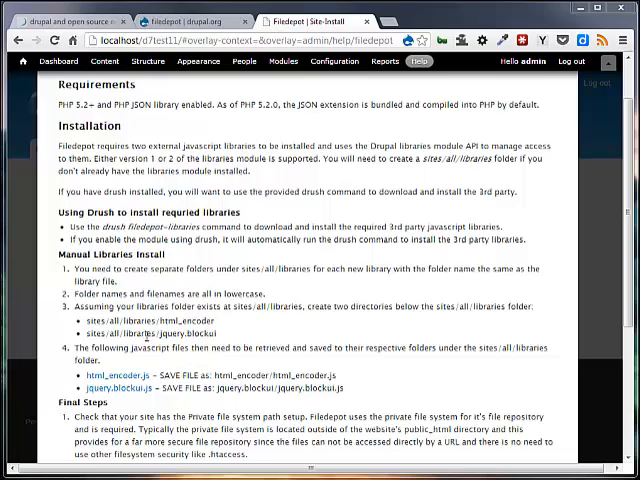
pyautogui.moveTo(264, 328)
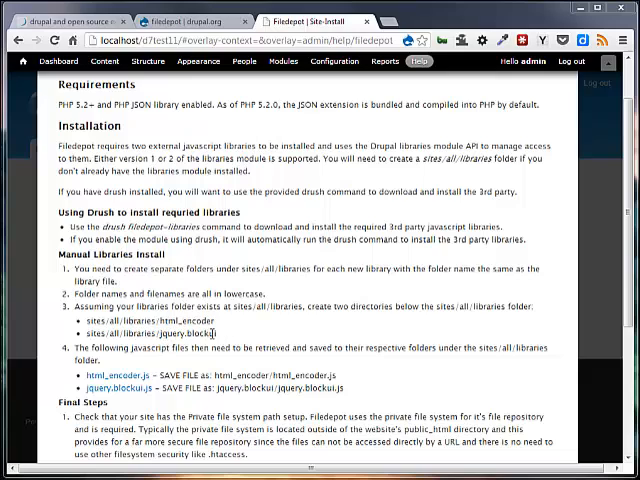
pyautogui.moveTo(222, 336)
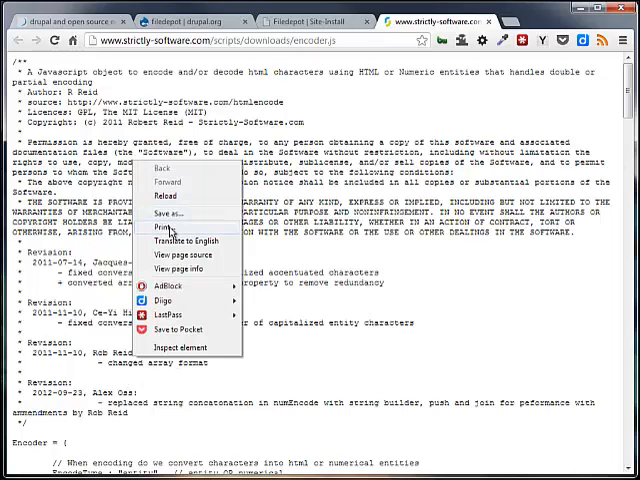
# - Save the encoder script as html_encoder.js into libraries\html_encode
pyautogui.click(168, 212)
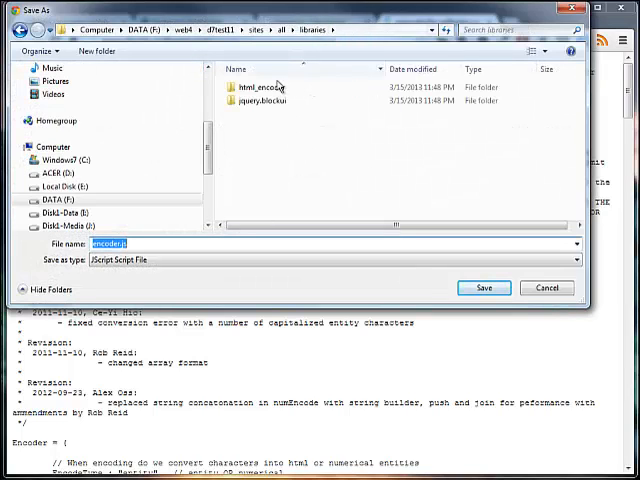
pyautogui.doubleClick(260, 88)
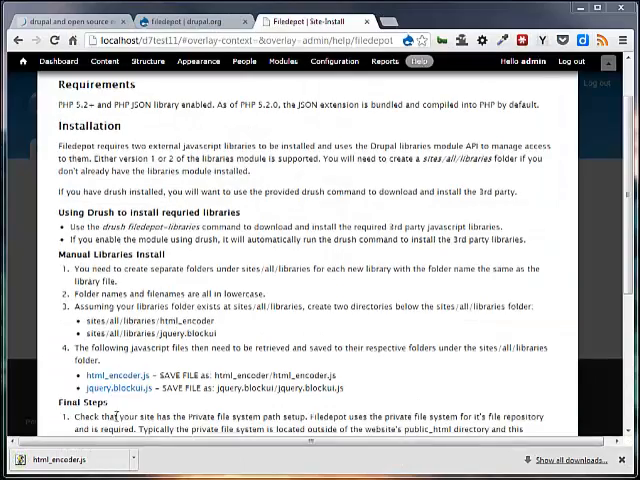
pyautogui.moveTo(120, 388)
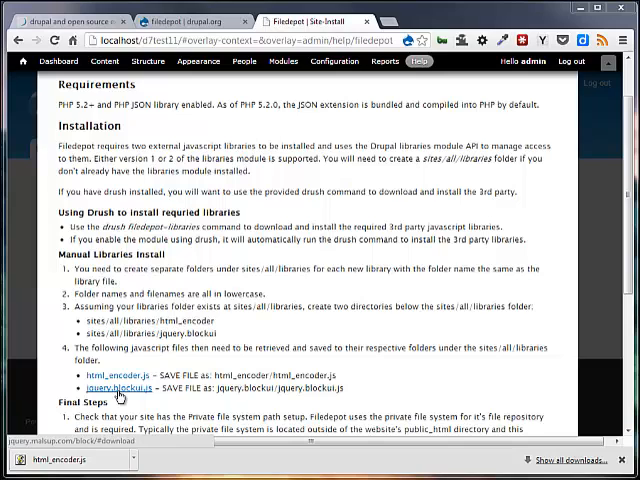
# - Save the jquery.blockui.js script into its own libraries\jquery.blockui folder
pyautogui.click(108, 388)
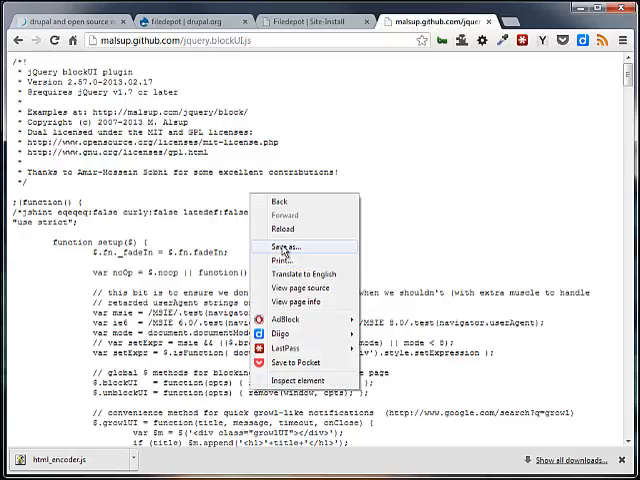
pyautogui.click(284, 246)
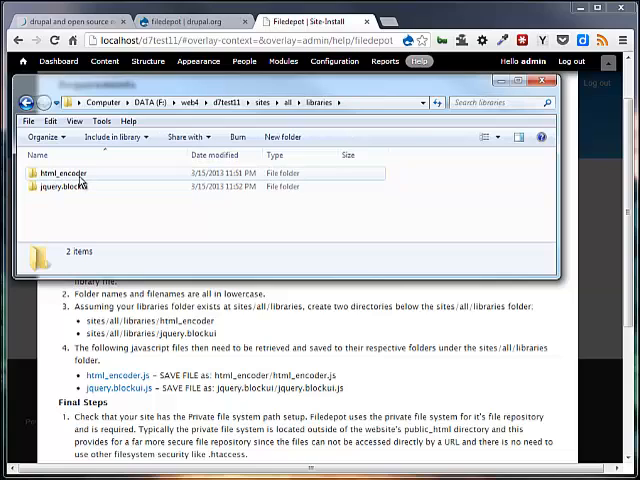
# - Confirm jquery.blockui.js is in place, then follow Filedepot's warning to File system settings
pyautogui.doubleClick(62, 172)
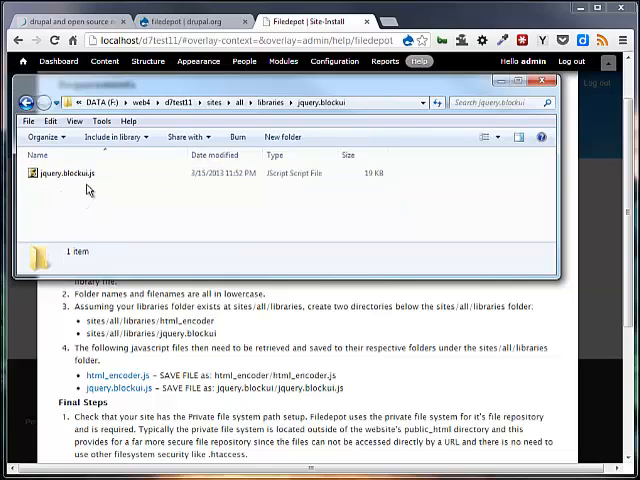
pyautogui.moveTo(184, 408)
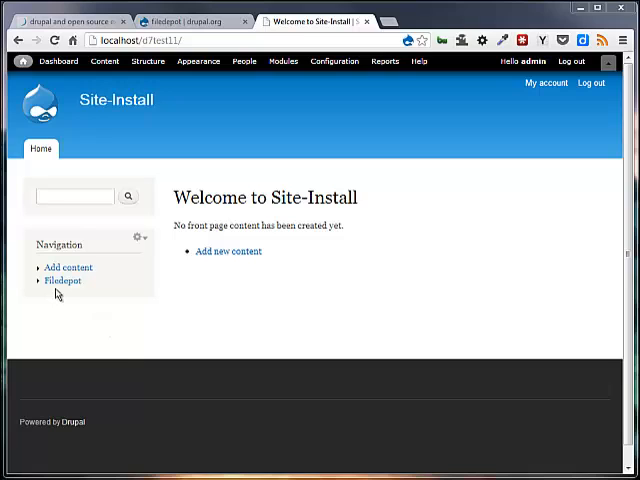
pyautogui.click(62, 280)
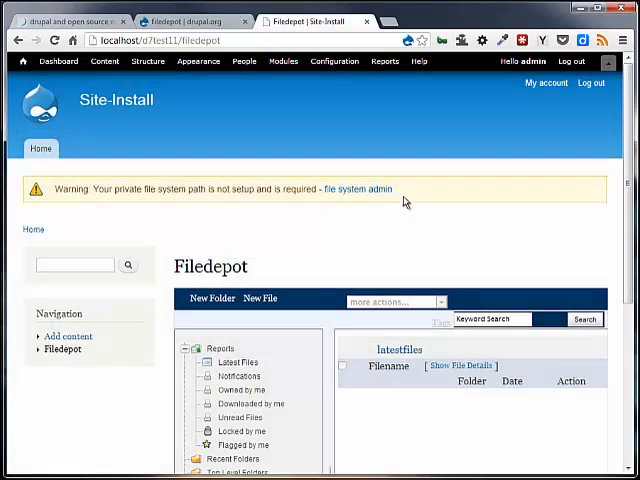
pyautogui.moveTo(356, 188)
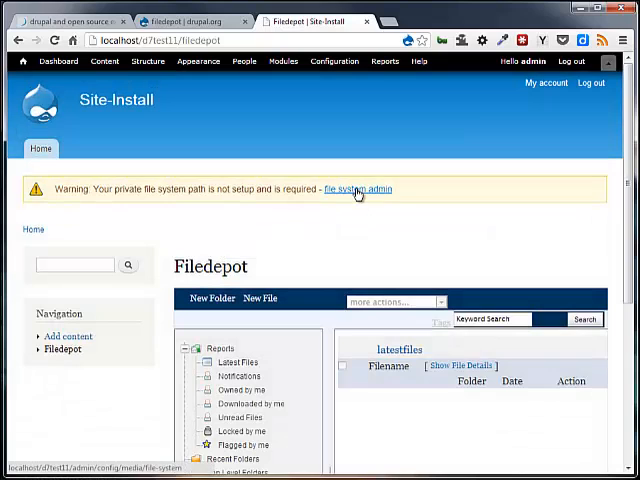
pyautogui.click(356, 188)
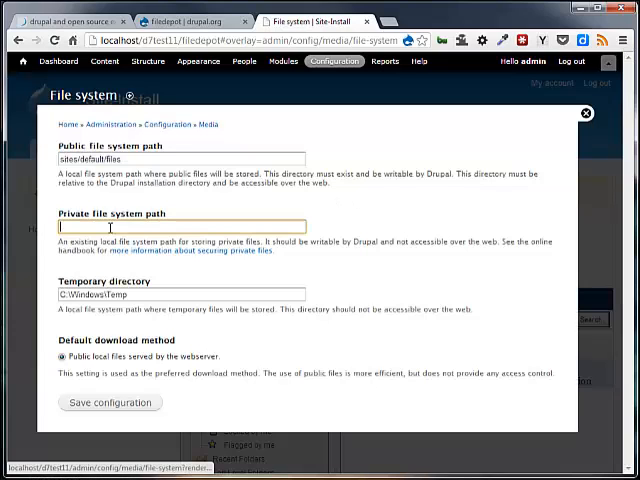
# - Set the private file system path to 'privatefiles' and save the configuration
pyautogui.write('privatefiles')
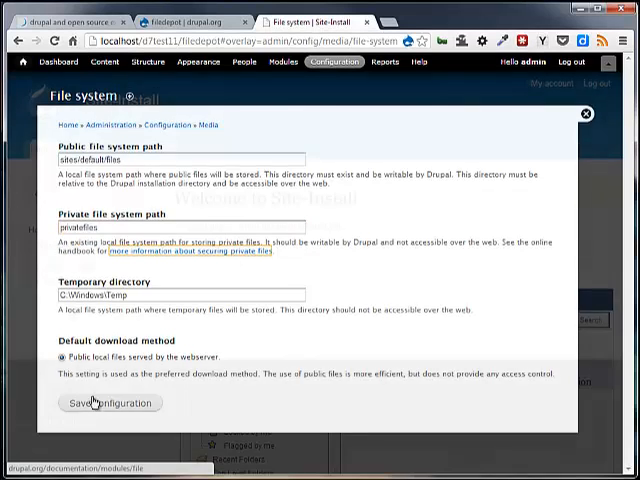
pyautogui.click(104, 404)
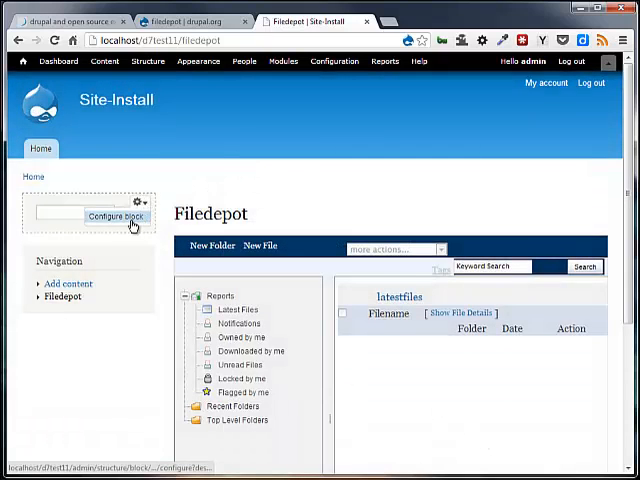
# - Hide the Search form block on pages 'filedepot' and 'filedepot*', then reload Filedepot full-width
pyautogui.click(114, 216)
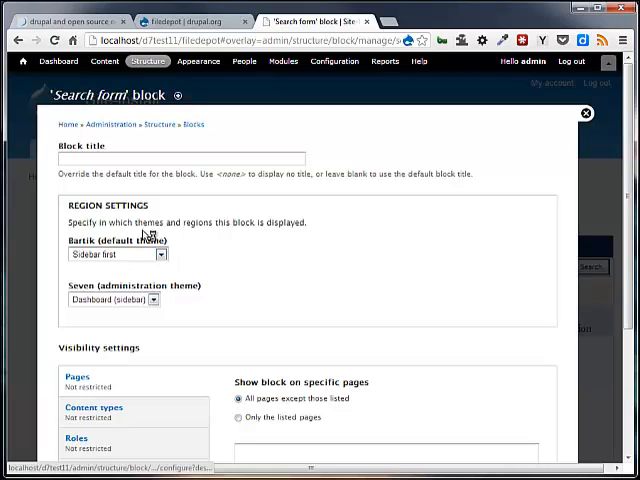
pyautogui.scroll(-3)
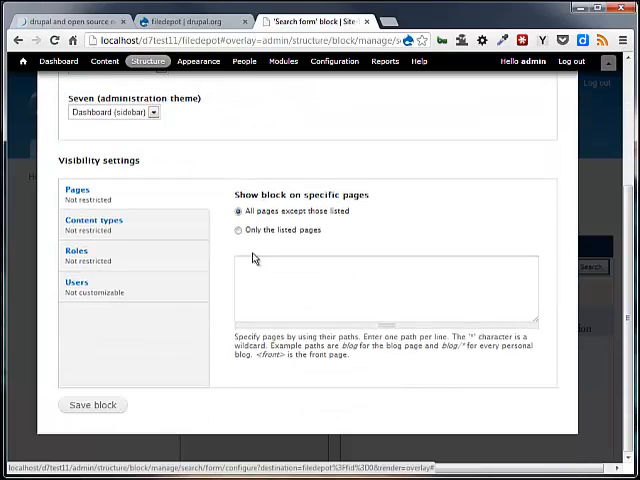
pyautogui.click(240, 232)
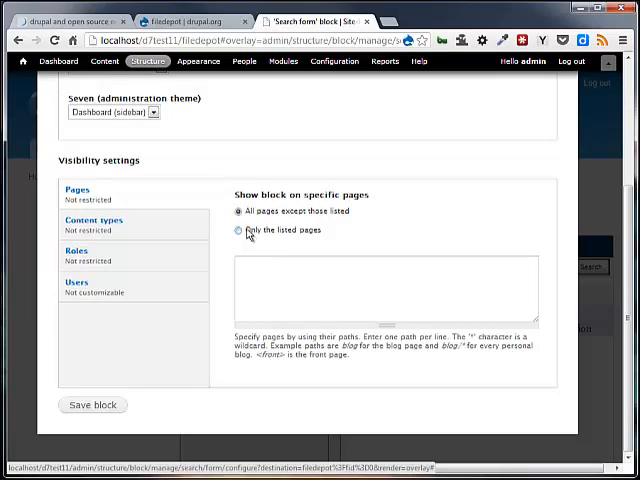
pyautogui.click(384, 290)
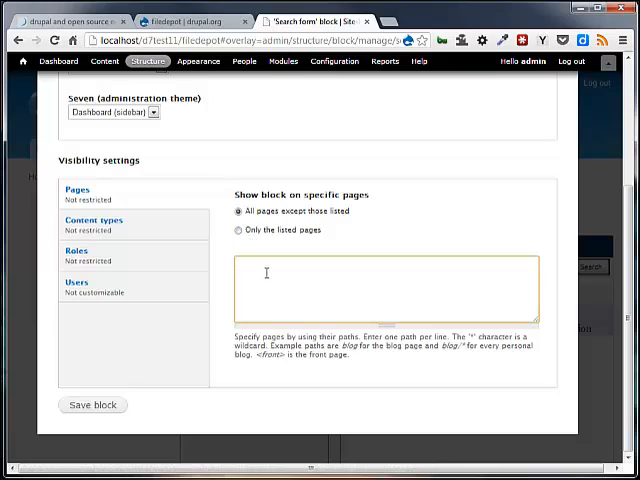
pyautogui.write('filedepot')
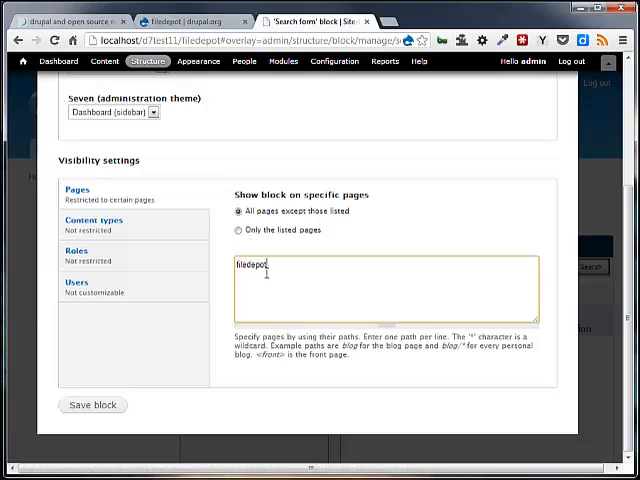
pyautogui.write('filedep')
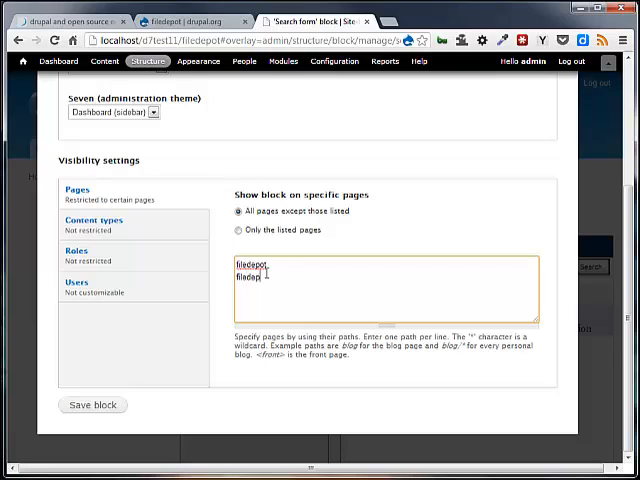
pyautogui.write('*')
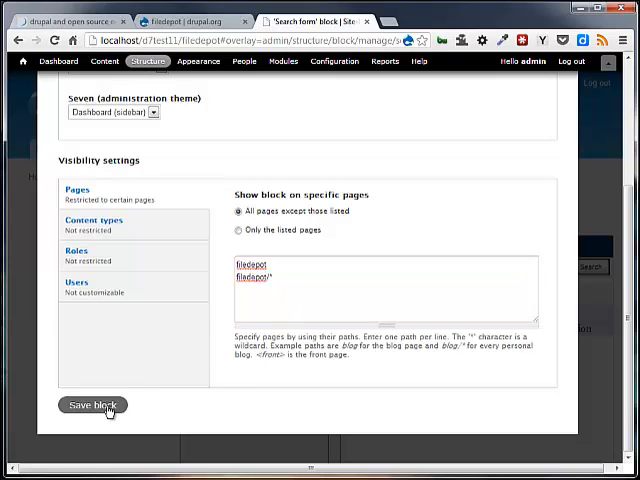
pyautogui.click(92, 404)
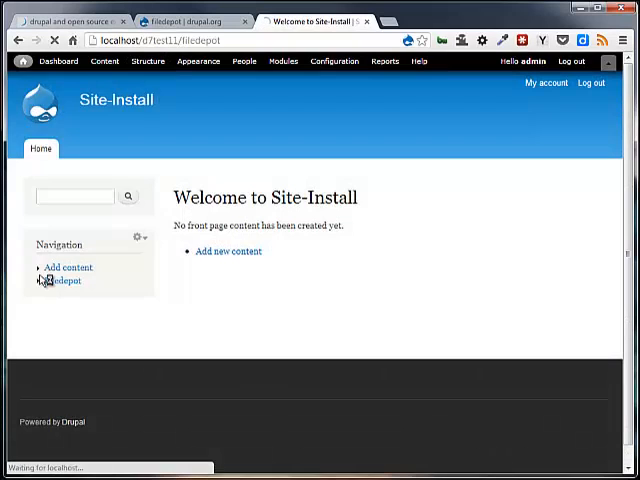
pyautogui.click(64, 280)
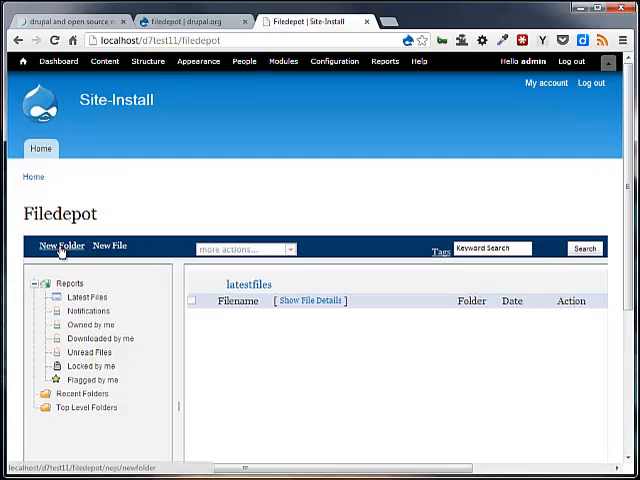
# - Create a Filedepot folder named 'Folder 1'
pyautogui.click(56, 246)
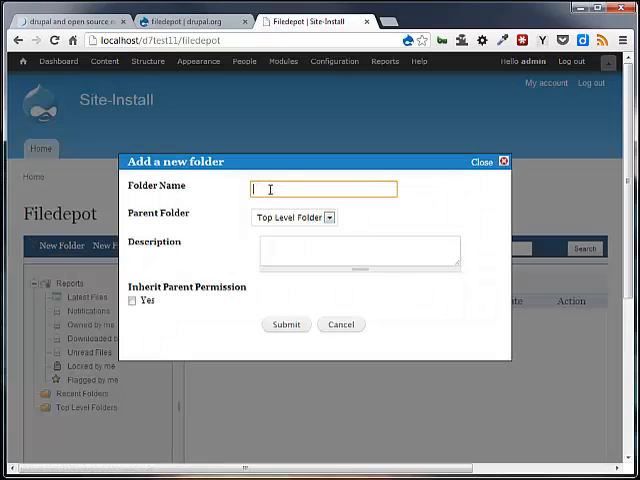
pyautogui.write('Folder 1')
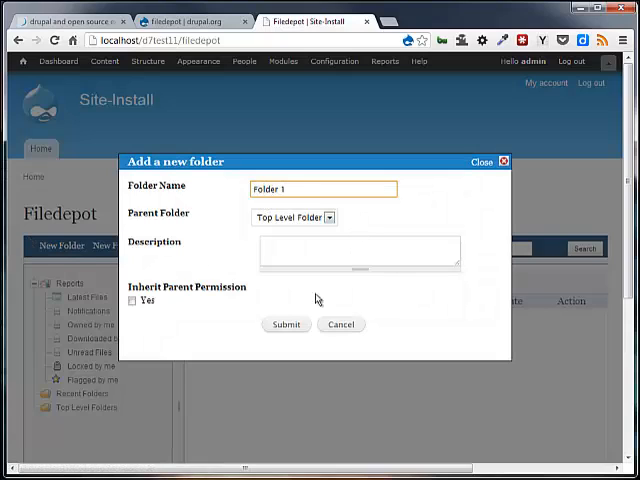
pyautogui.click(284, 324)
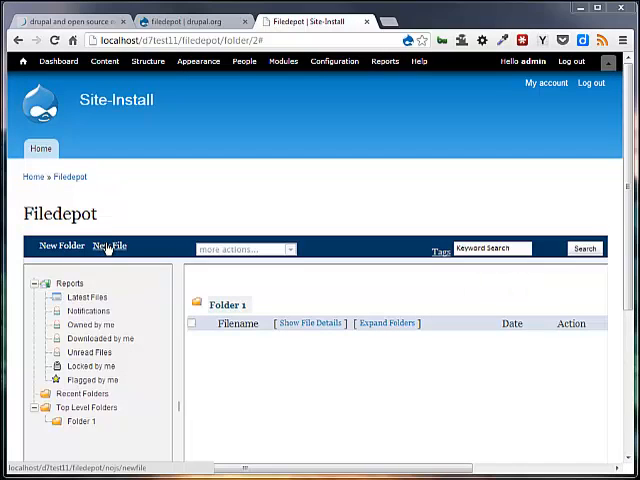
# - Upload the examples spreadsheet from the computer into Folder 1
pyautogui.click(108, 246)
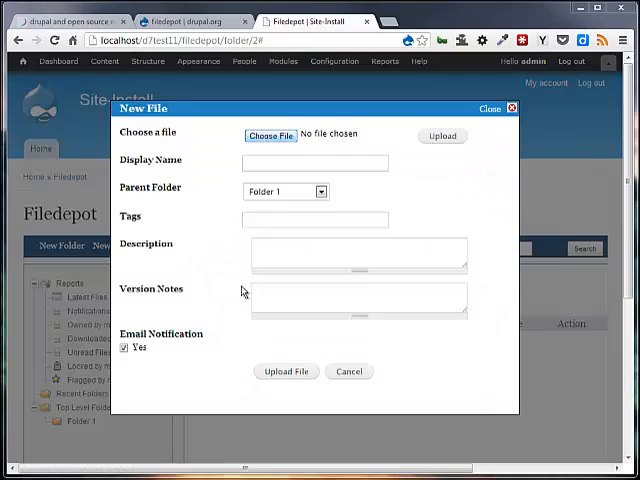
pyautogui.click(270, 134)
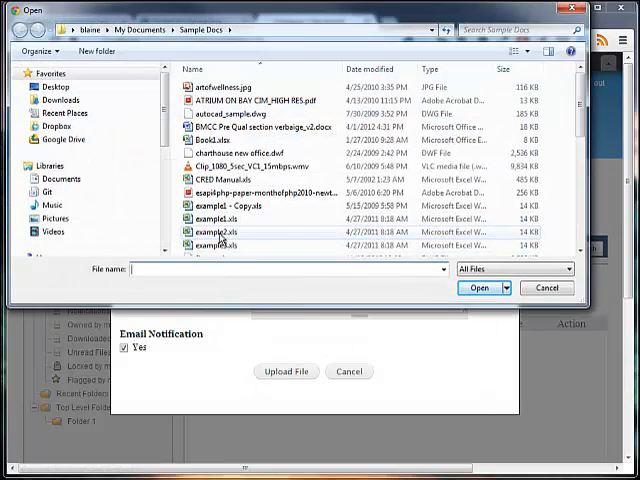
pyautogui.click(480, 288)
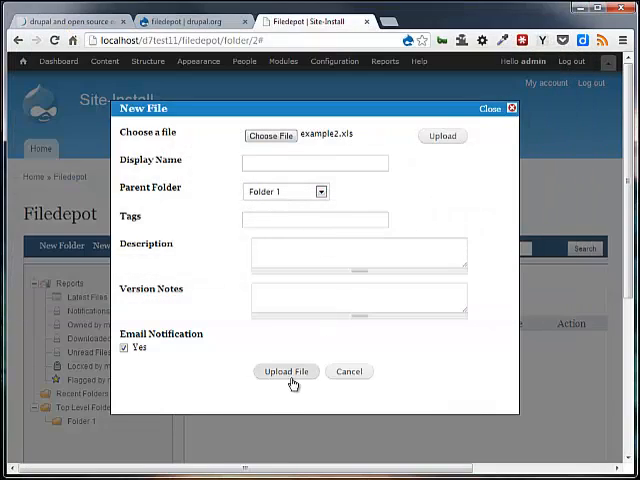
pyautogui.click(284, 372)
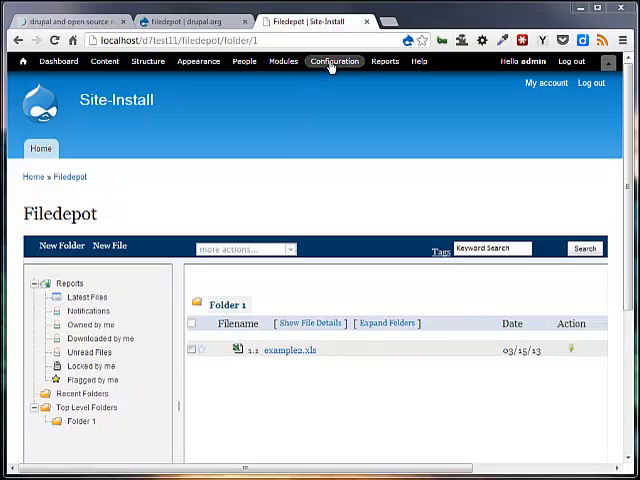
# - Expand Base Setup in Filedepot Settings to show the YUI library base URL
pyautogui.click(334, 60)
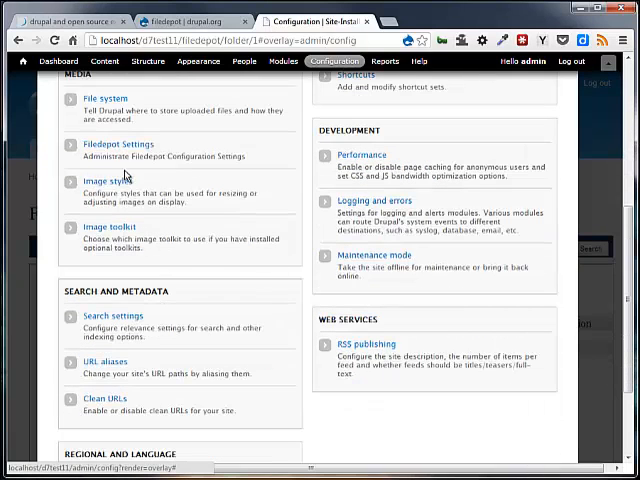
pyautogui.click(116, 144)
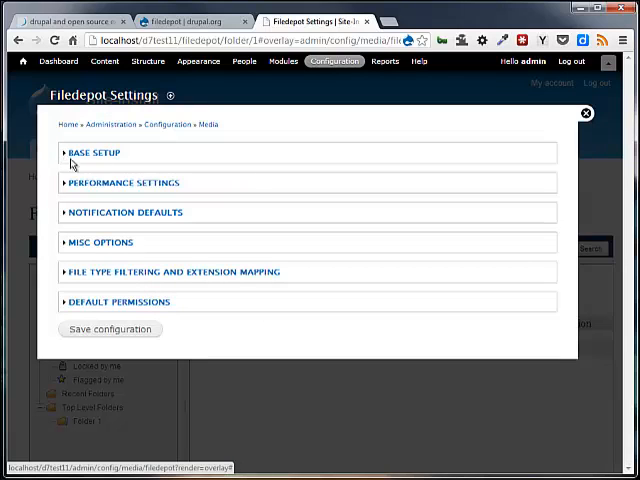
pyautogui.click(94, 152)
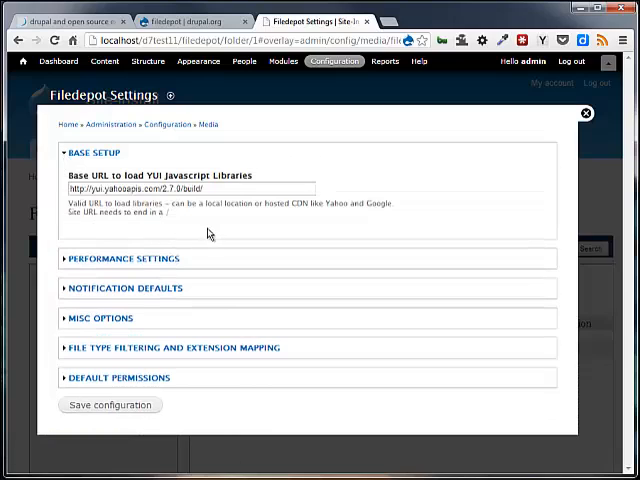
pyautogui.moveTo(204, 228)
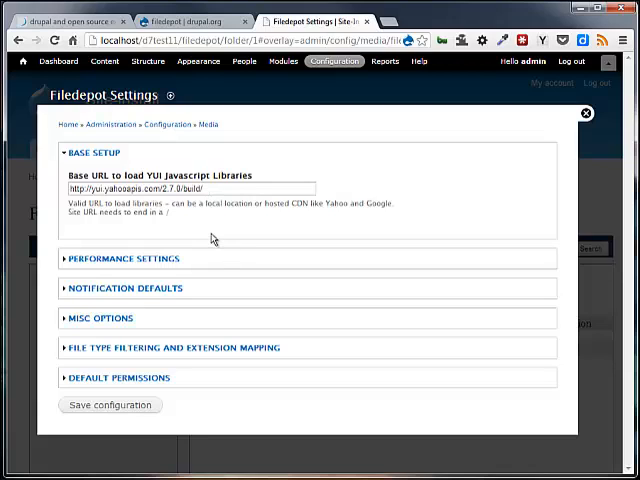
pyautogui.moveTo(236, 218)
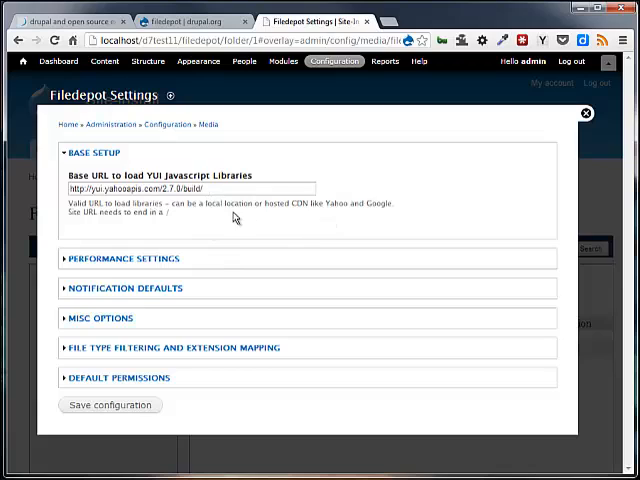
pyautogui.moveTo(212, 232)
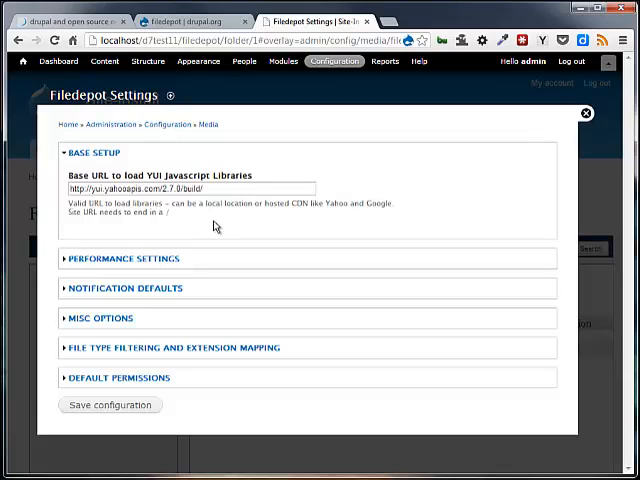
# - Review the pass1/pass2 folder record loading values, then fold the Performance Settings section again
pyautogui.click(122, 258)
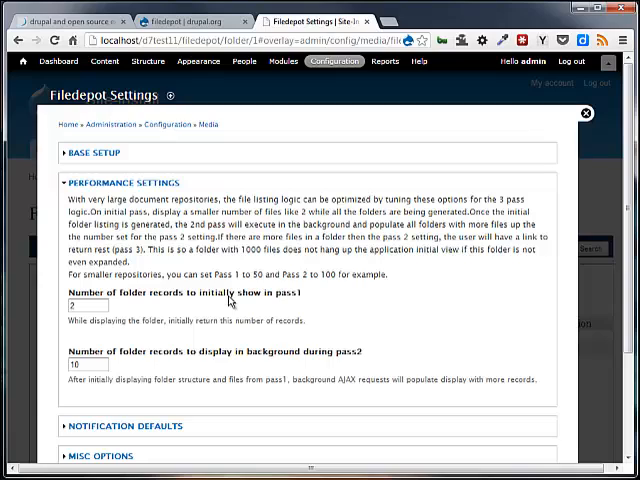
pyautogui.moveTo(216, 320)
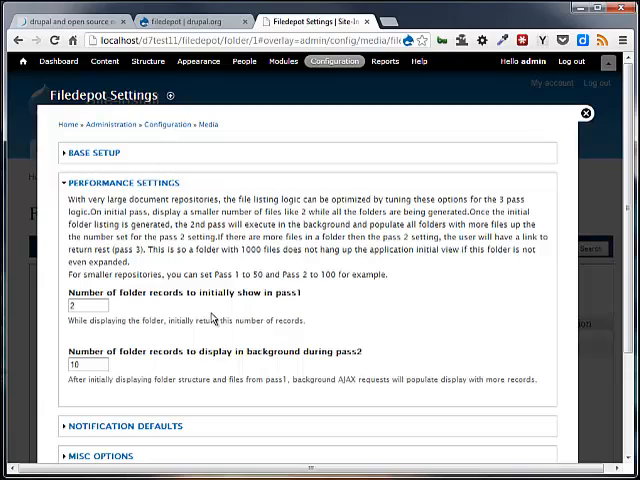
pyautogui.click(90, 306)
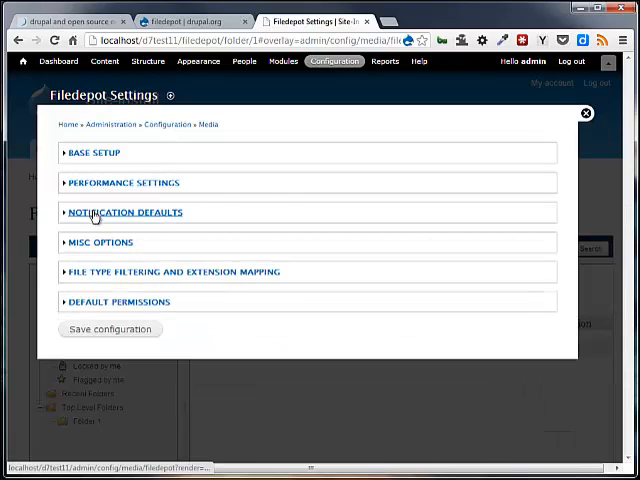
# - Review the Notification Defaults values, then fold that section to reveal the Misc Options
pyautogui.click(124, 212)
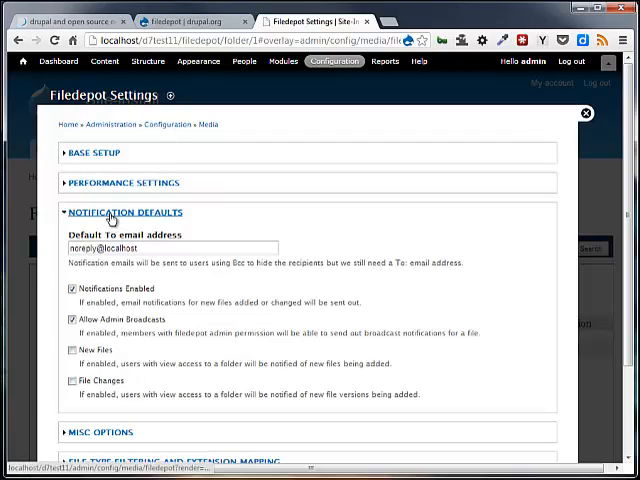
pyautogui.click(126, 212)
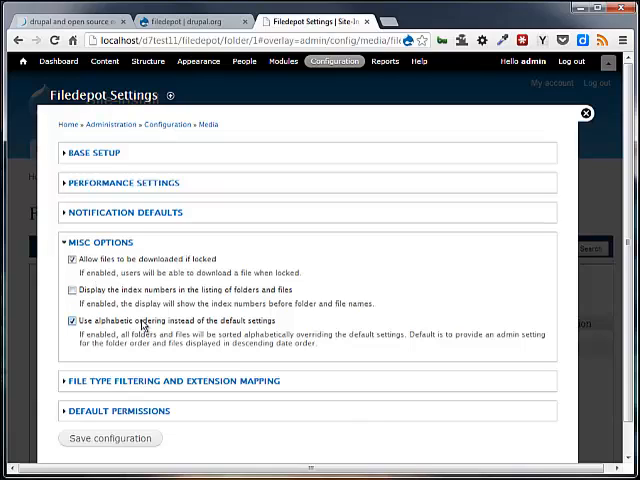
pyautogui.moveTo(138, 360)
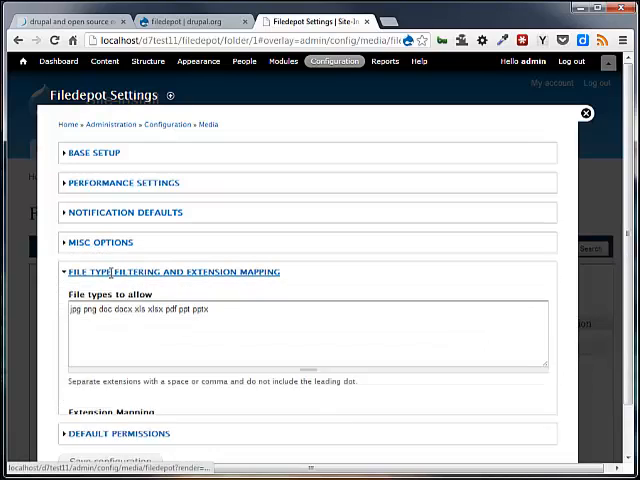
# - Scroll through the allowed file extensions and their icon mapping list
pyautogui.scroll(-3)
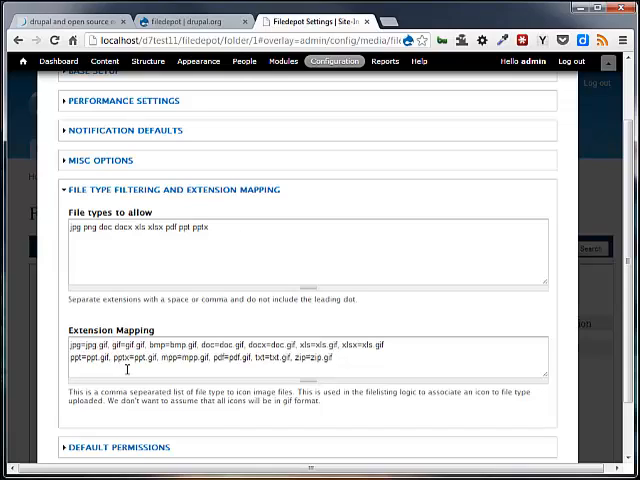
pyautogui.moveTo(224, 380)
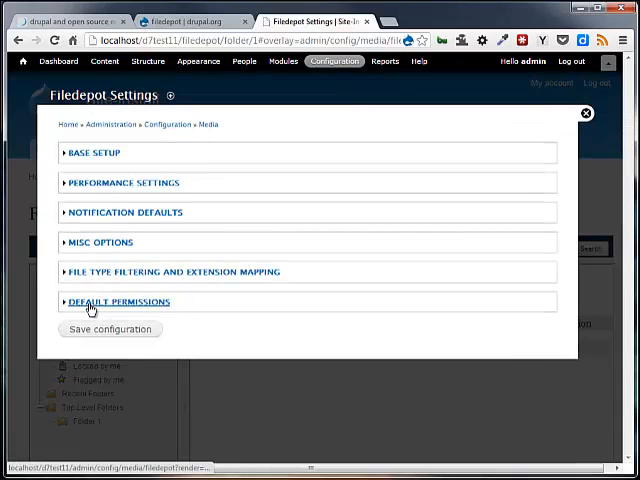
# - Review the owner, group and role defaults in the Default Permissions section
pyautogui.click(120, 300)
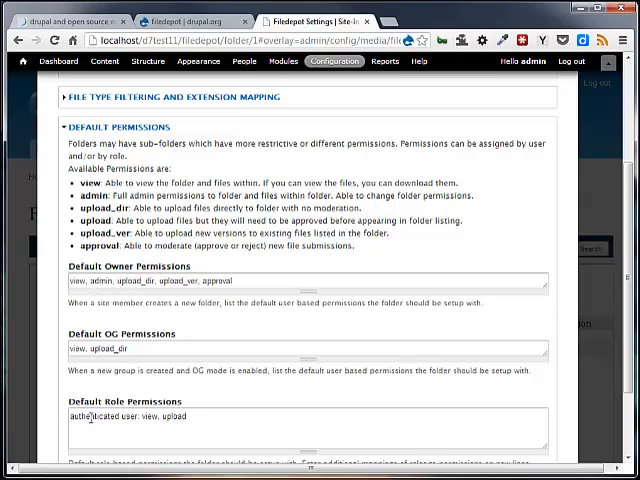
pyautogui.moveTo(92, 330)
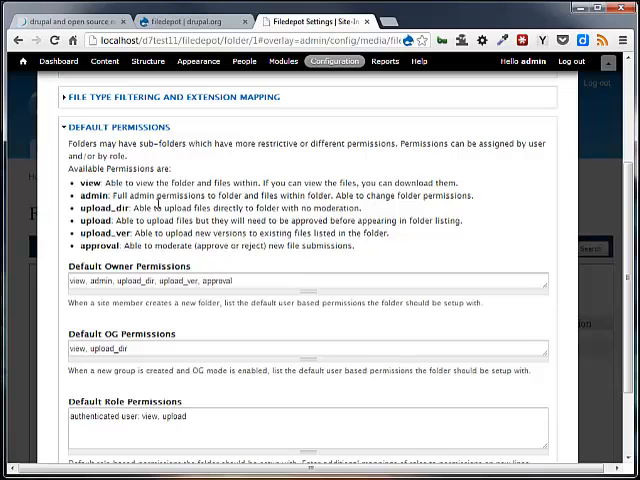
pyautogui.scroll(-3)
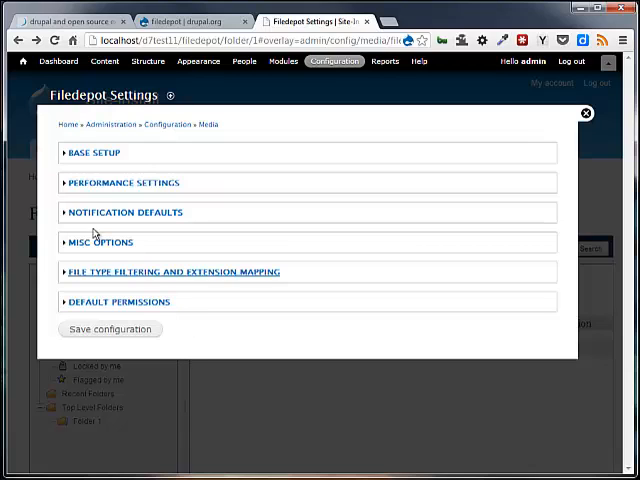
# - View examples.xls on the Filedepot repository page, then return to the drupal.org filedepot project page
pyautogui.click(584, 112)
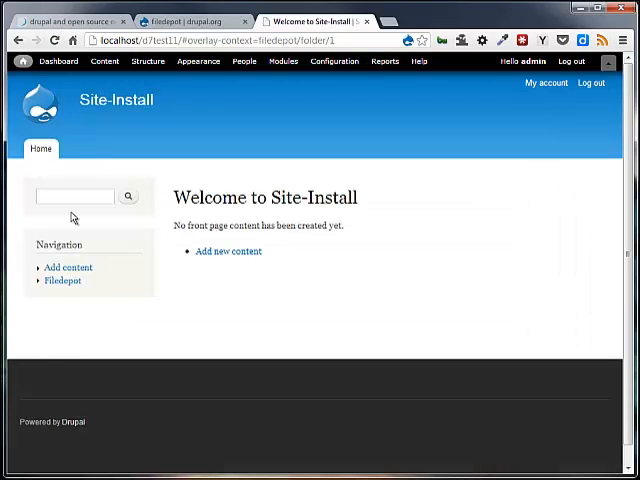
pyautogui.click(62, 280)
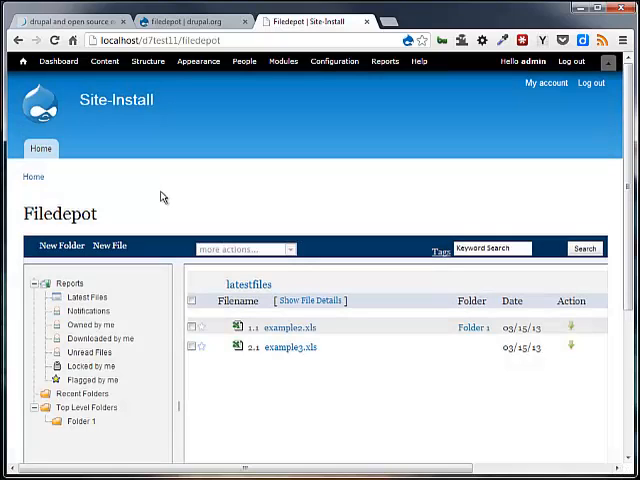
pyautogui.moveTo(352, 412)
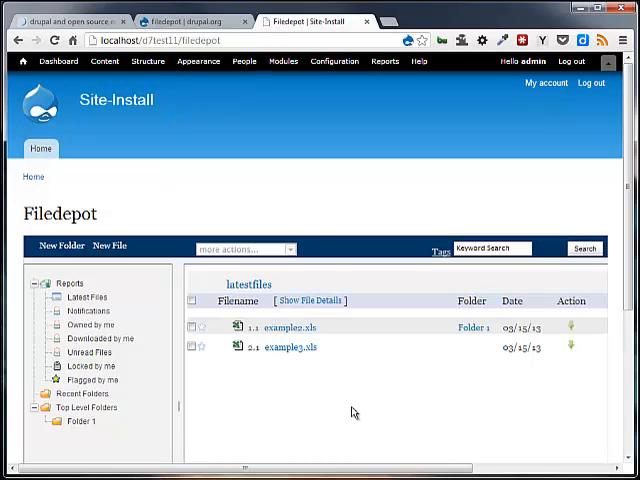
pyautogui.click(176, 20)
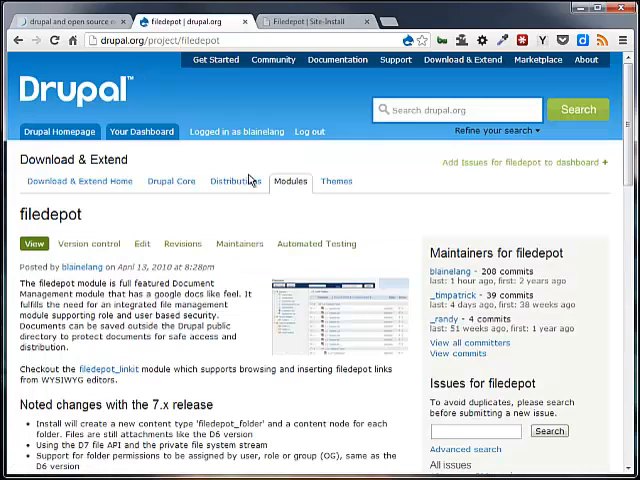
pyautogui.moveTo(404, 212)
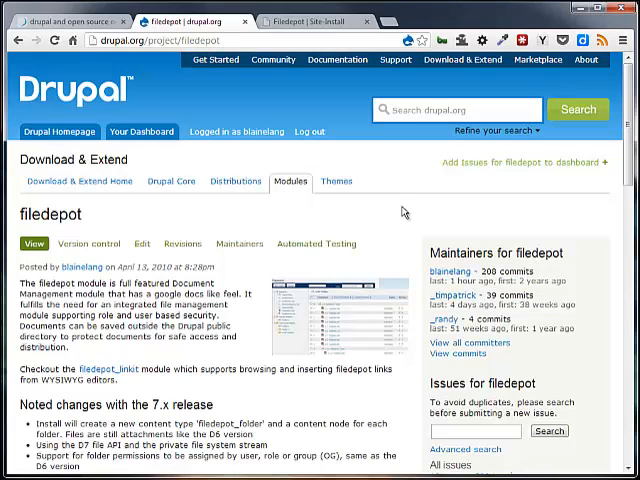